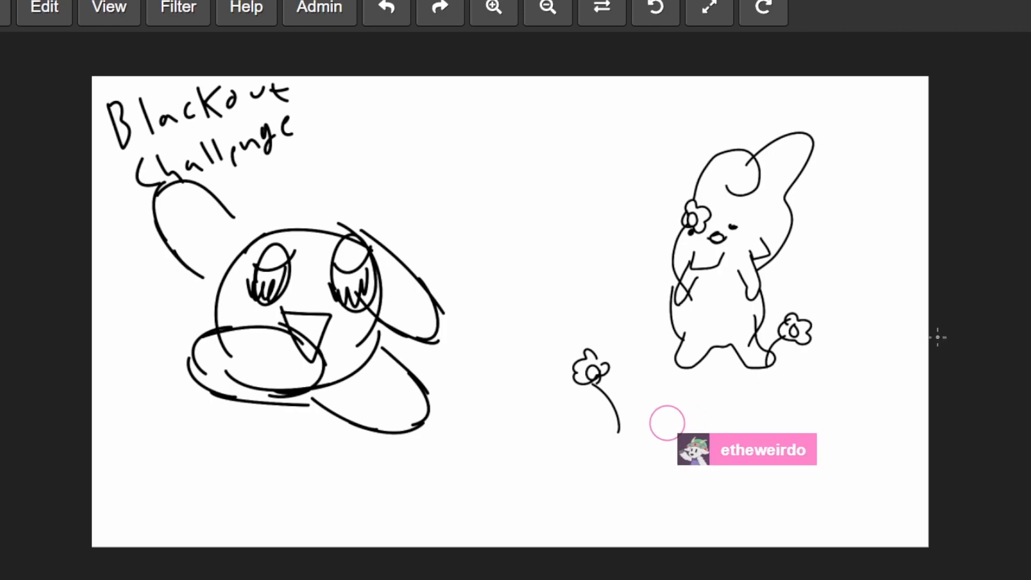
mouse_move(510, 436)
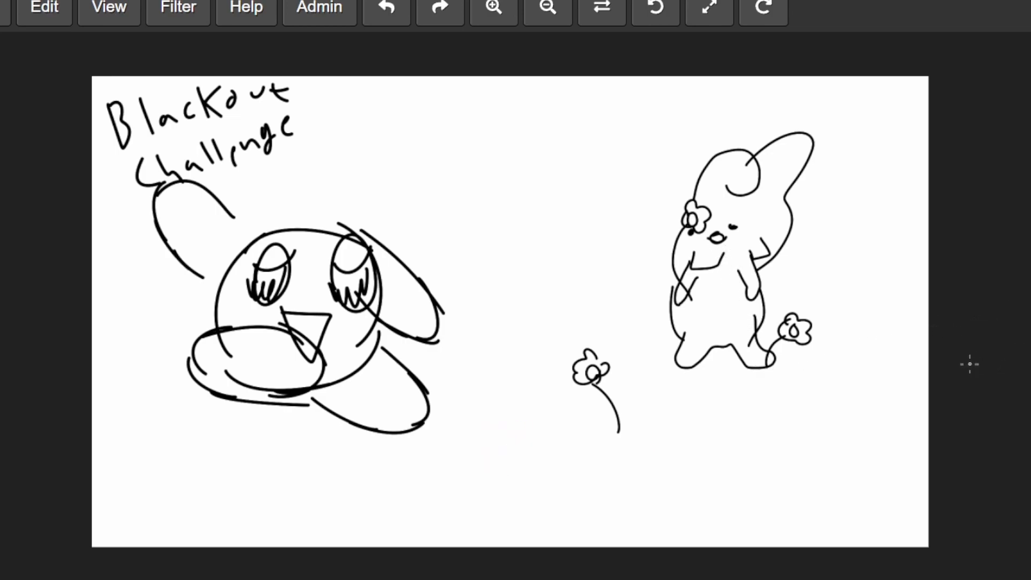
mouse_move(962, 369)
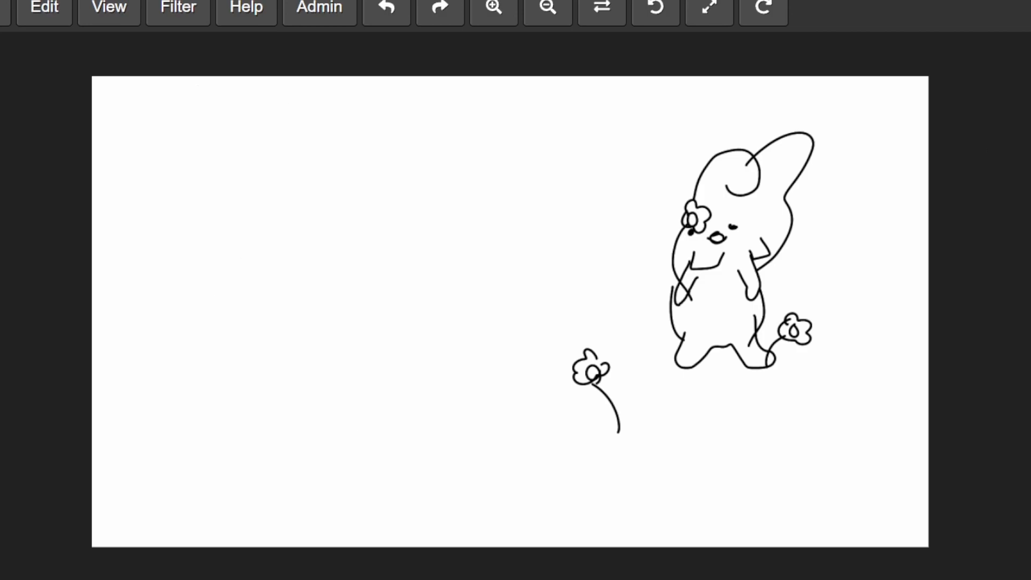
Fill the whole canvas solid black, clearing the bunny character and flower
left_click(384, 10)
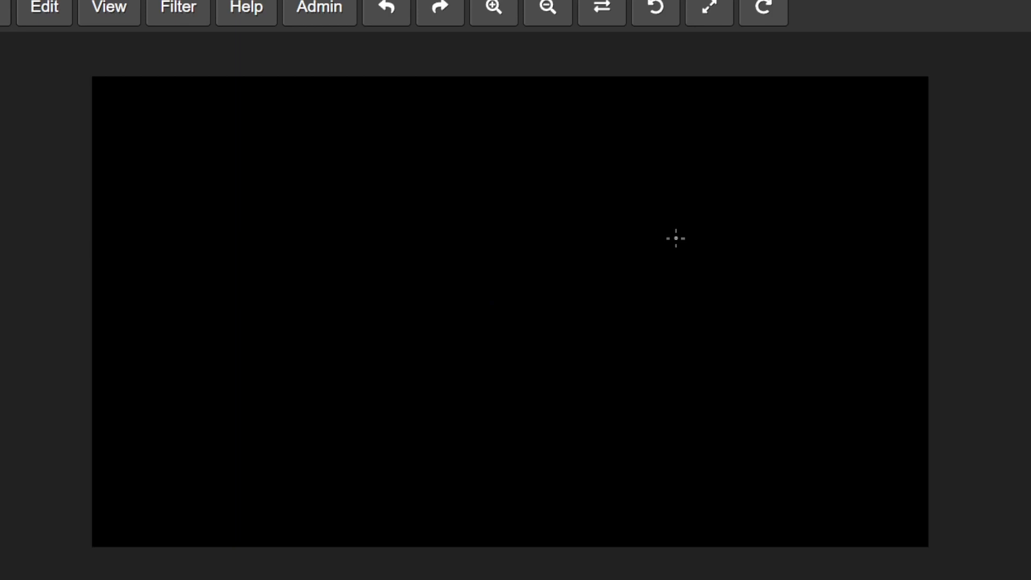
mouse_move(689, 263)
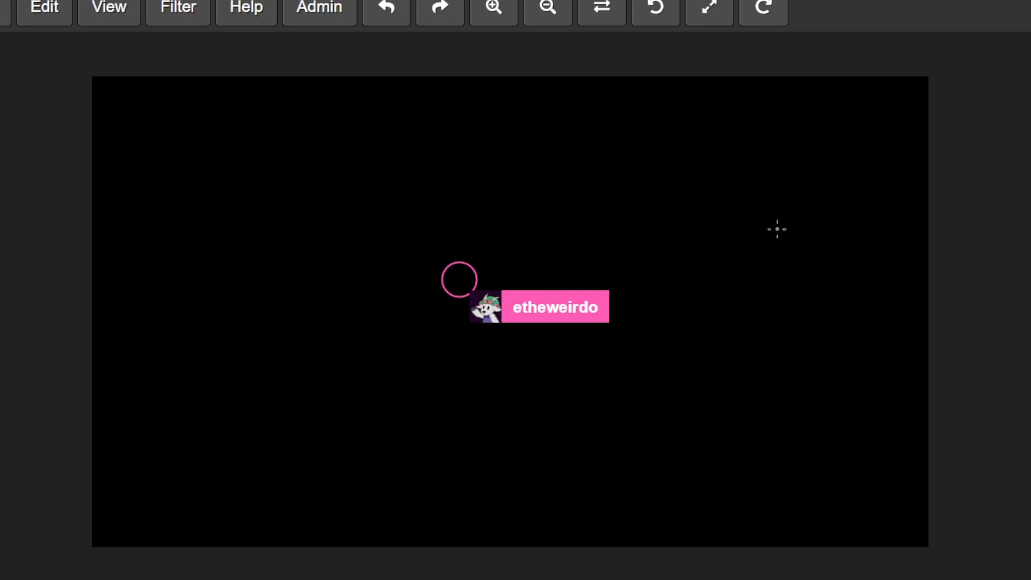
mouse_move(768, 176)
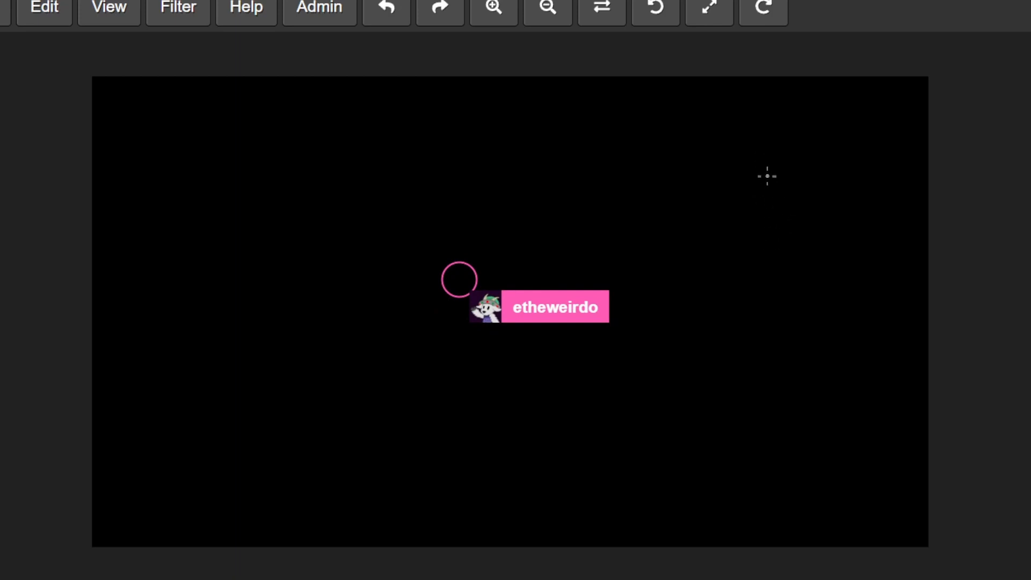
mouse_move(768, 243)
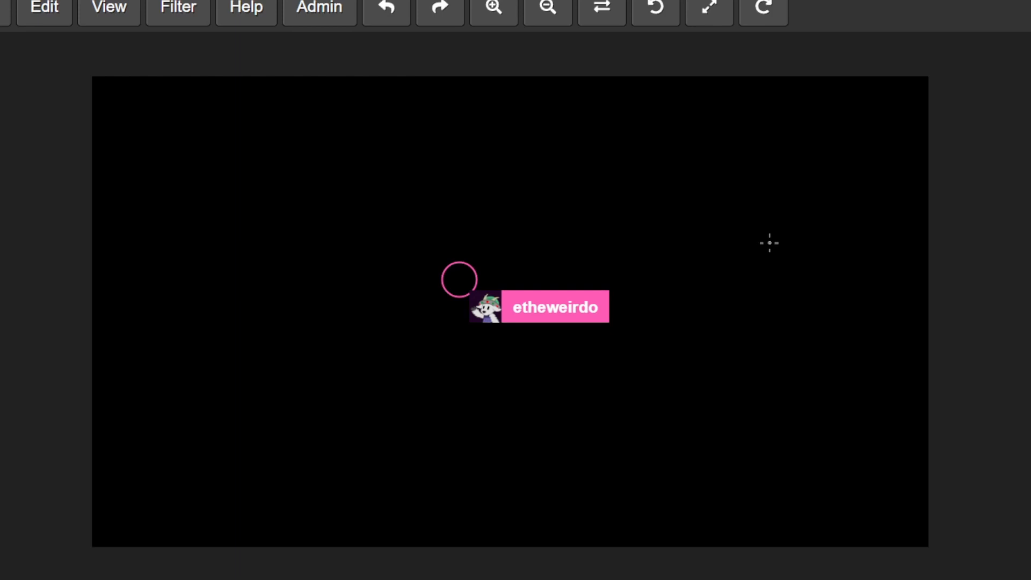
mouse_move(729, 242)
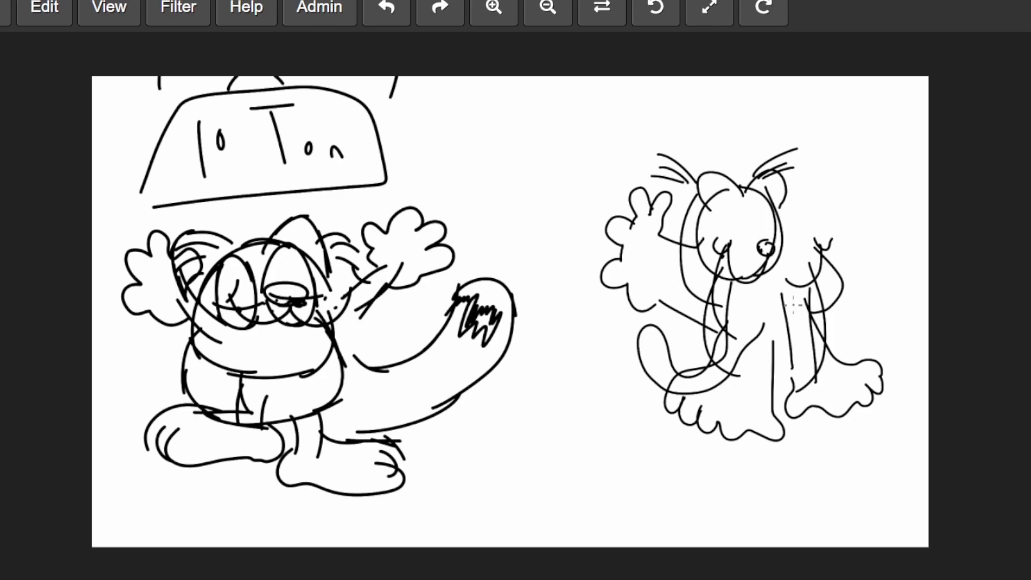
mouse_move(805, 191)
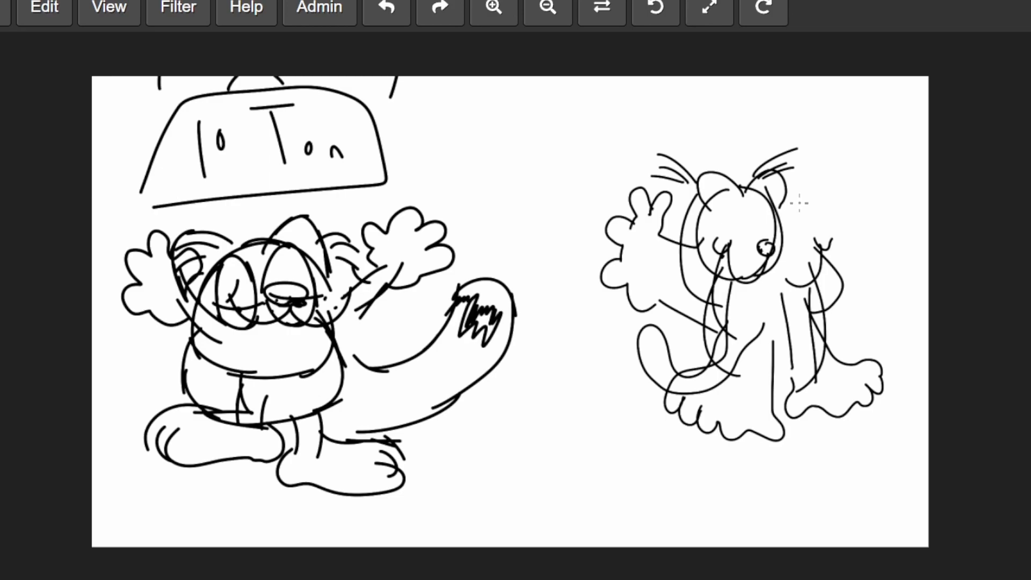
mouse_move(841, 214)
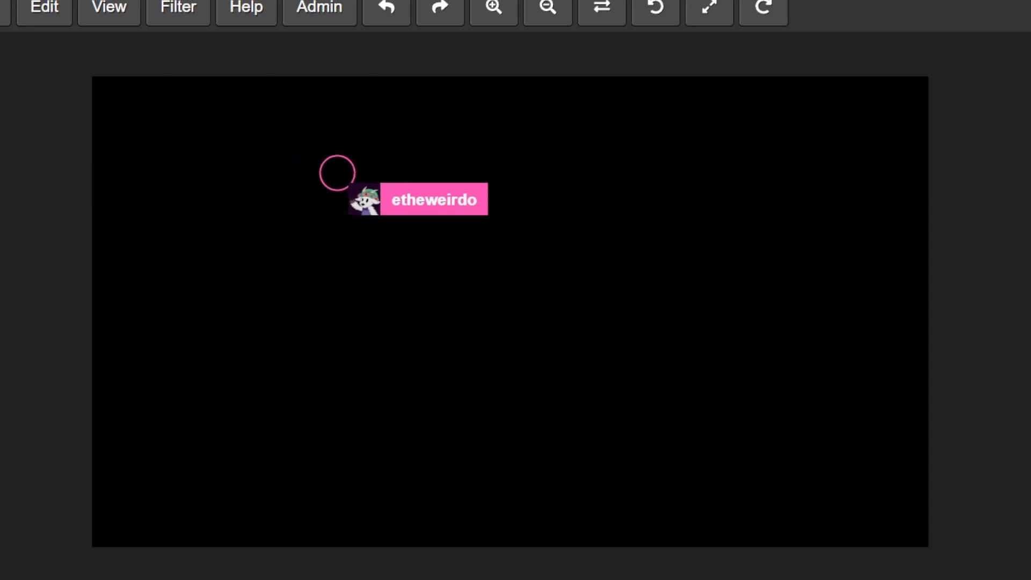
Draw a brush stroke for Superman on the blacked-out canvas
left_click_drag(337, 171, 394, 206)
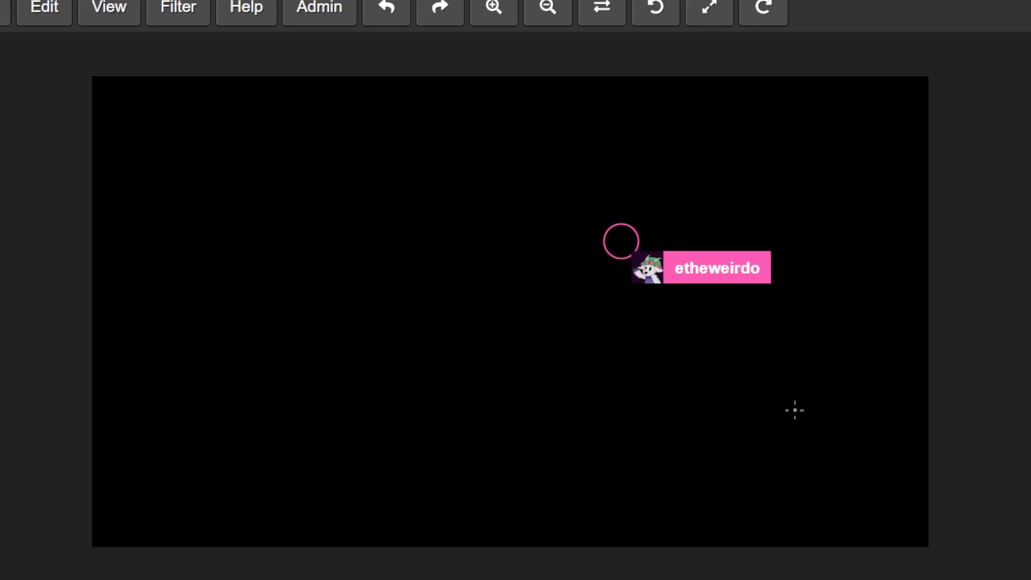
mouse_move(795, 409)
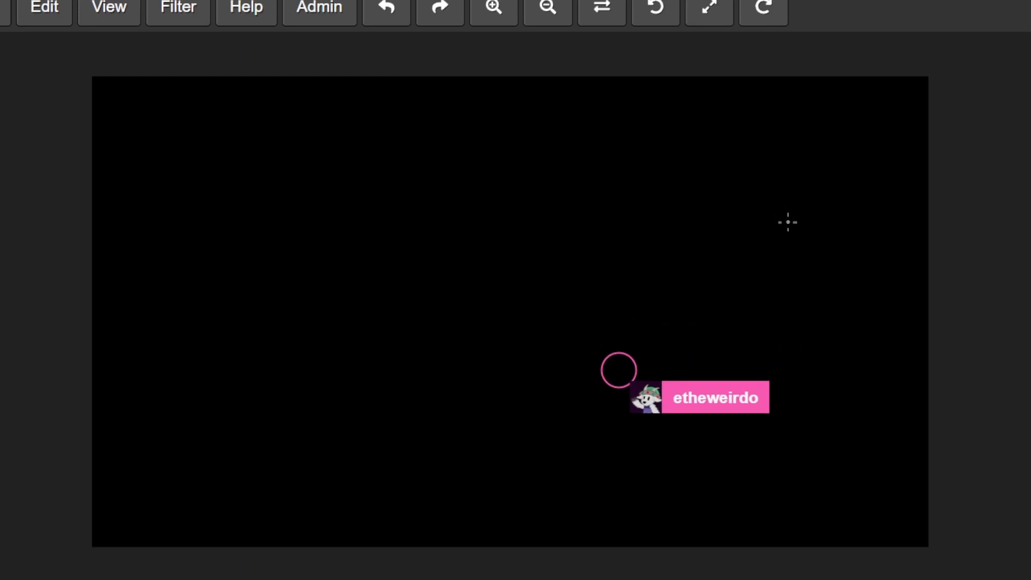
mouse_move(875, 344)
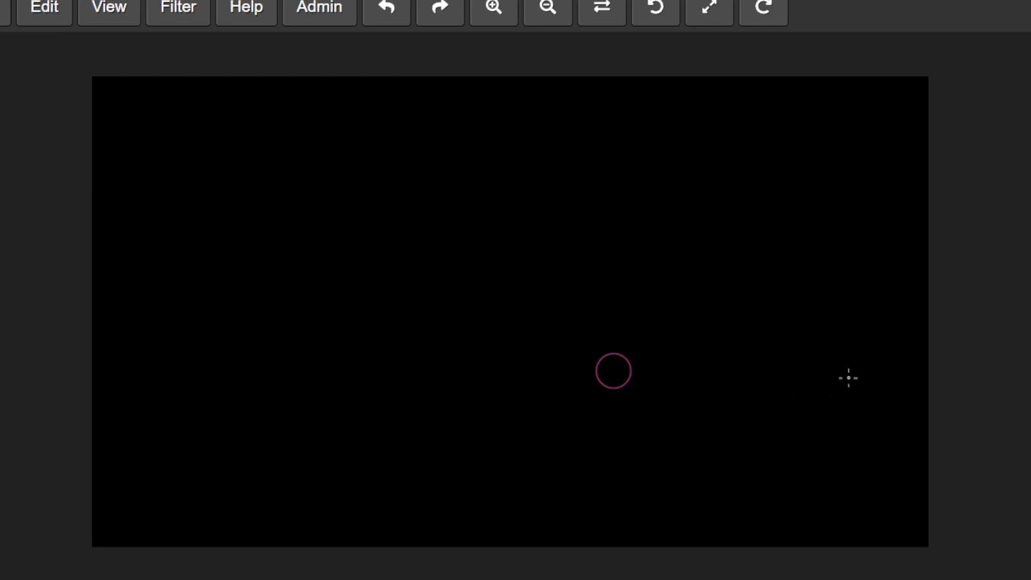
mouse_move(776, 233)
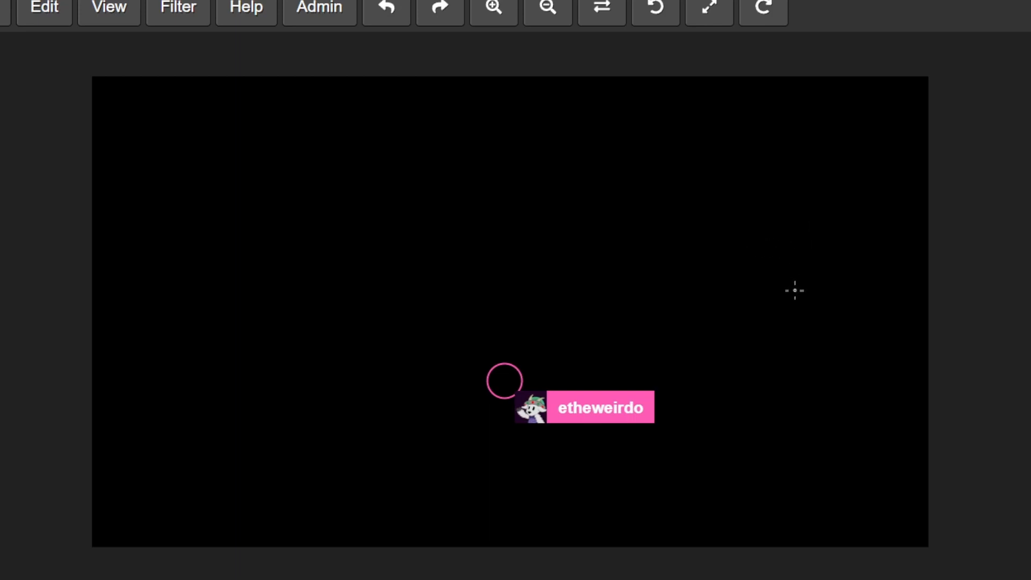
mouse_move(796, 325)
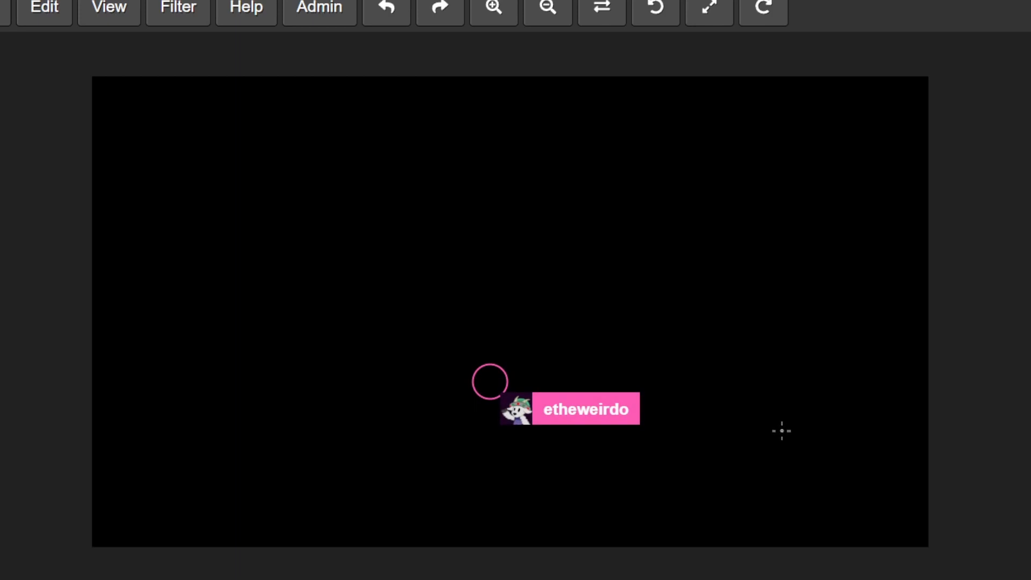
mouse_move(749, 174)
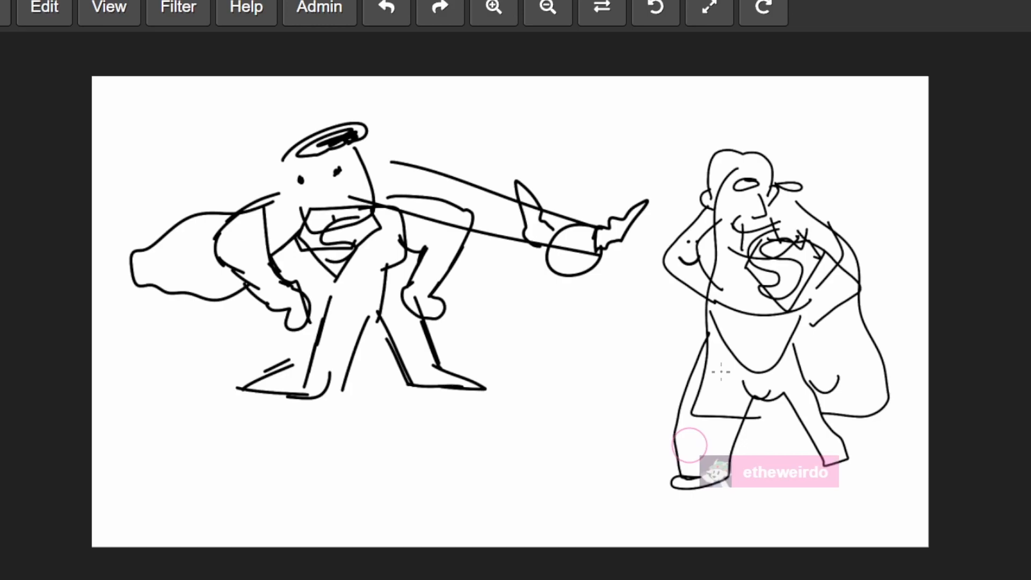
mouse_move(815, 437)
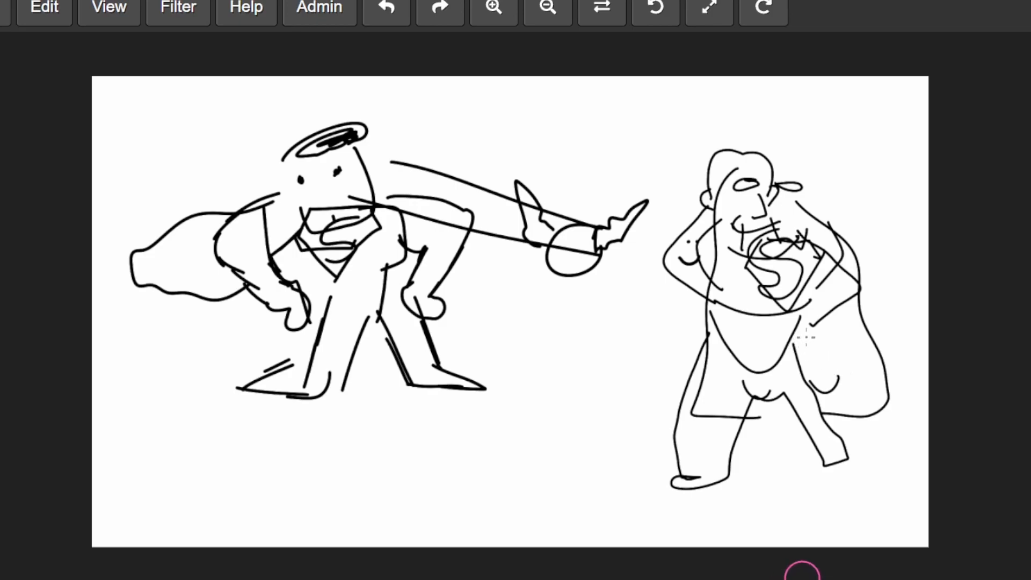
mouse_move(881, 280)
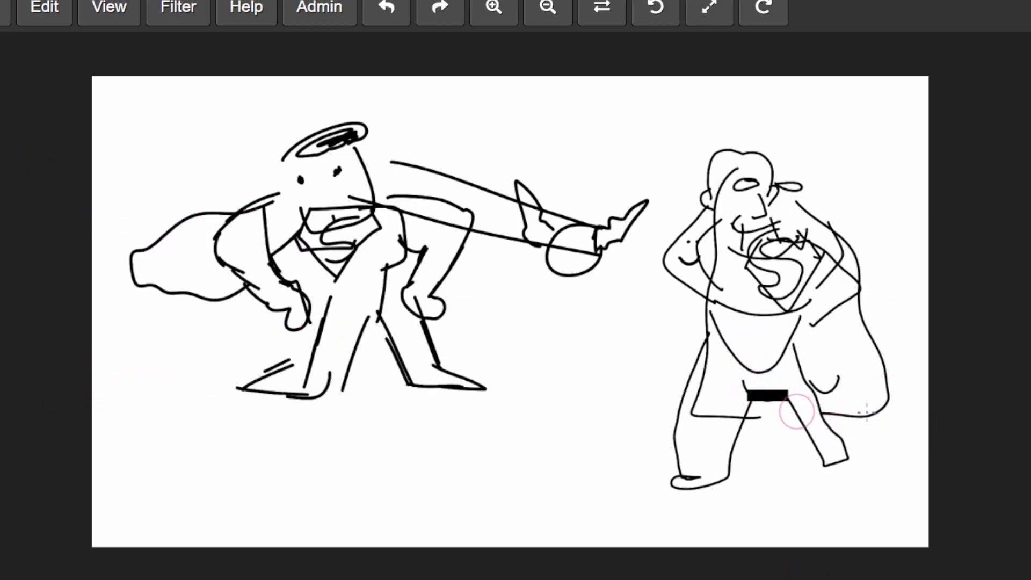
mouse_move(795, 488)
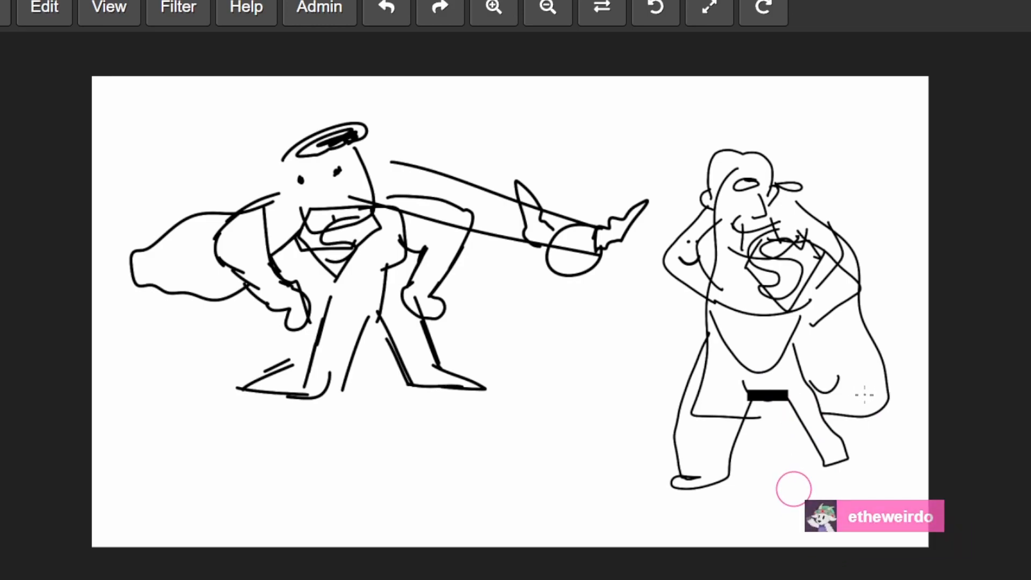
mouse_move(848, 460)
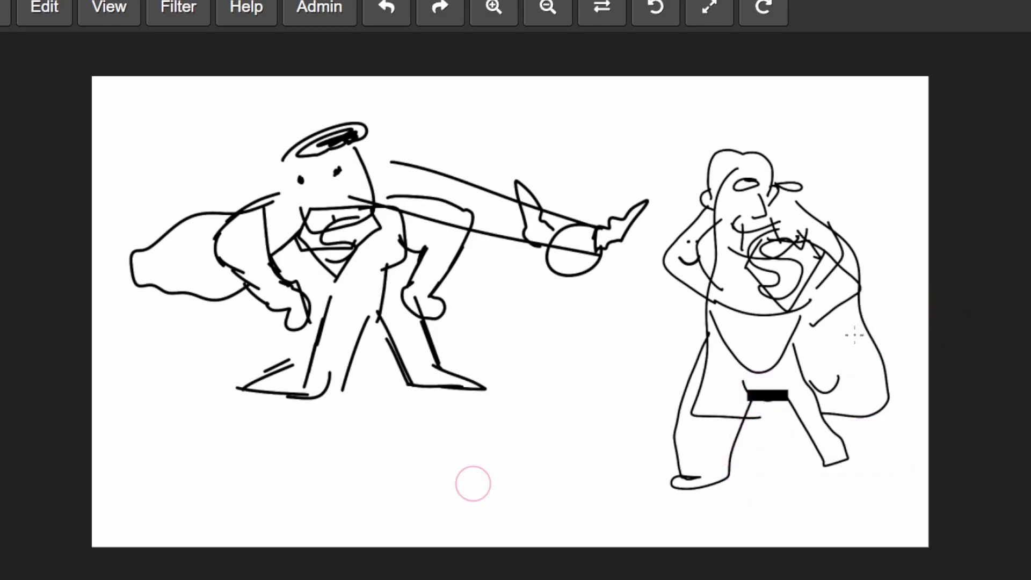
mouse_move(472, 439)
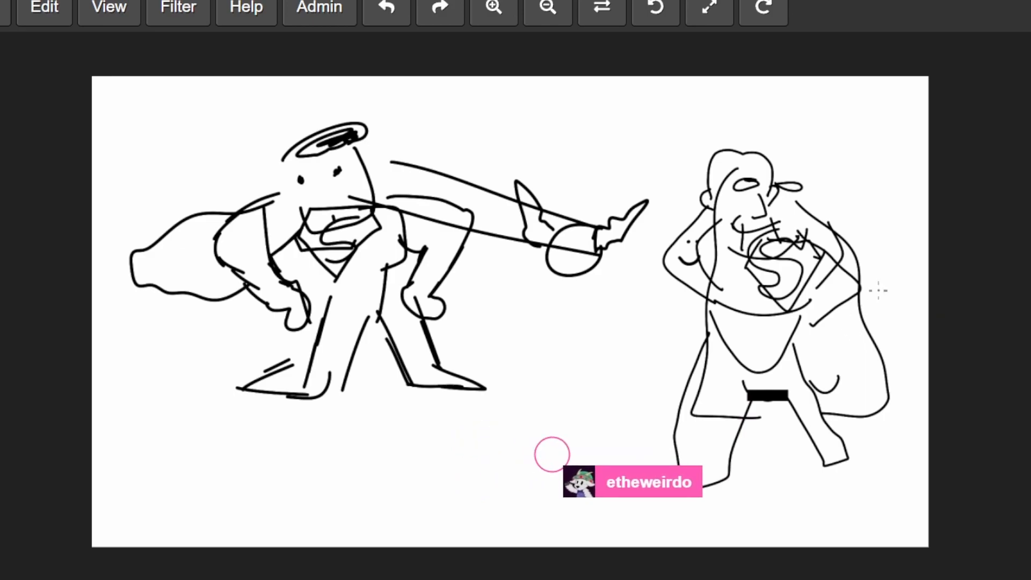
mouse_move(589, 446)
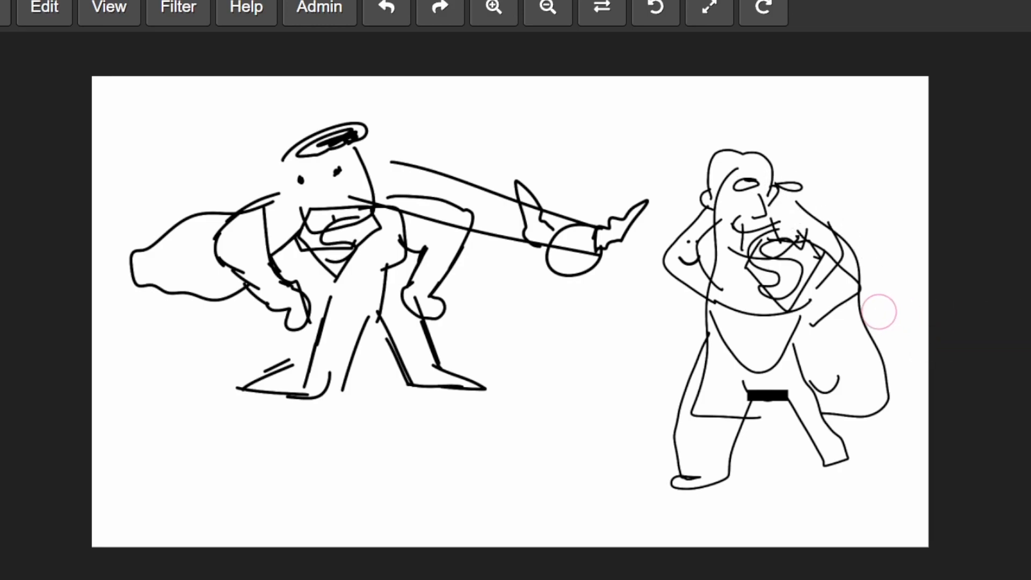
mouse_move(877, 317)
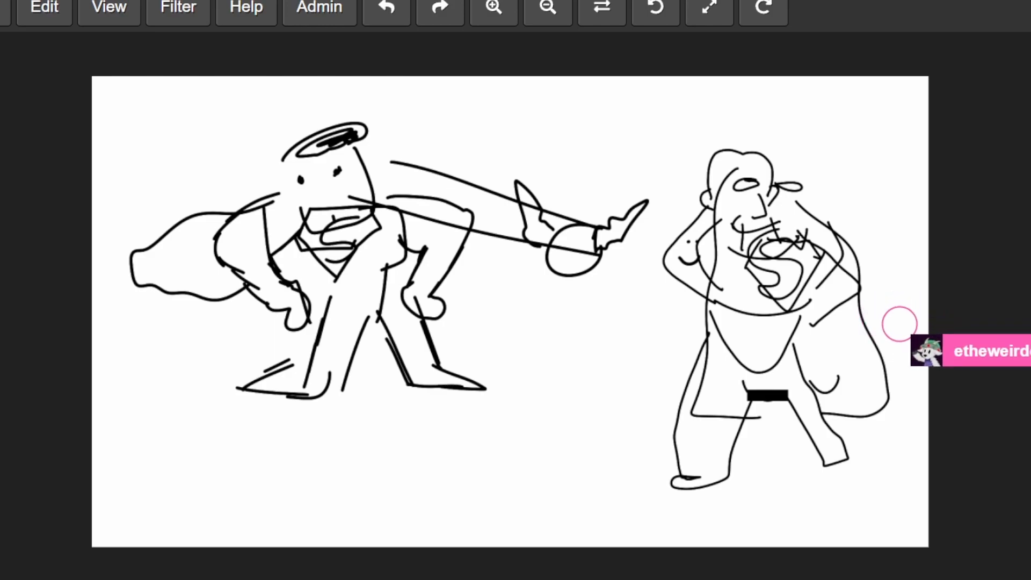
mouse_move(743, 325)
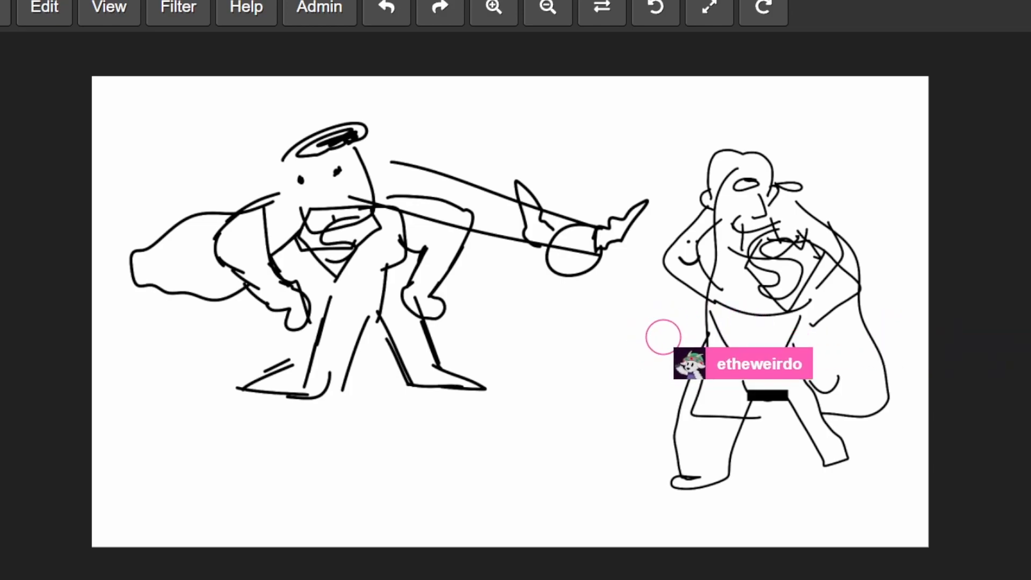
mouse_move(664, 338)
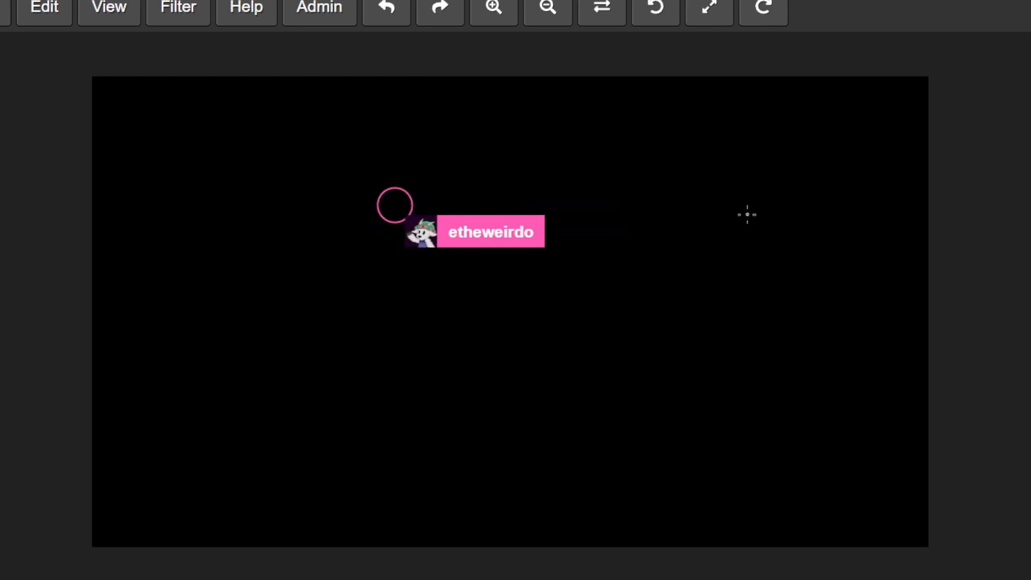
mouse_move(743, 354)
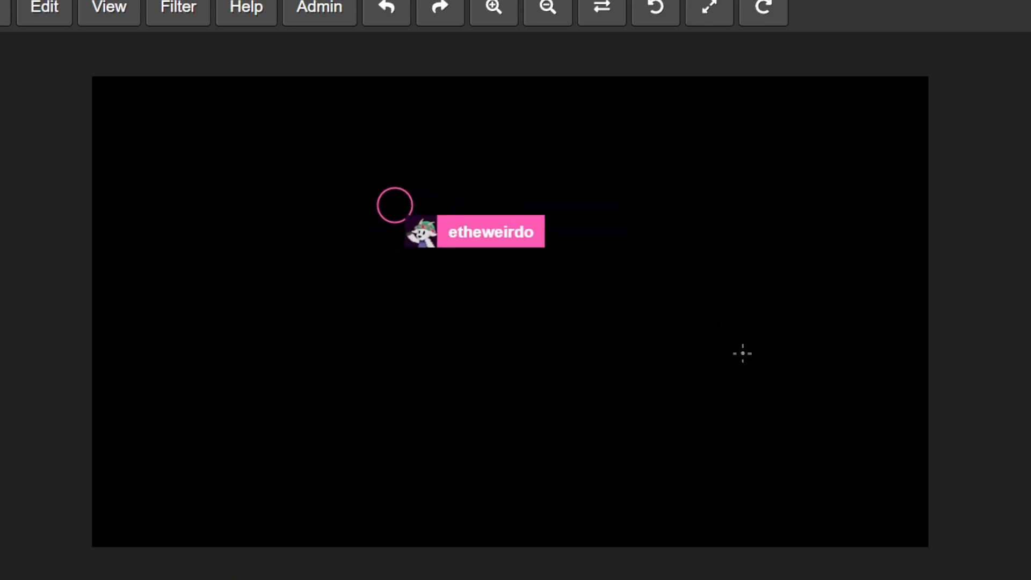
mouse_move(703, 310)
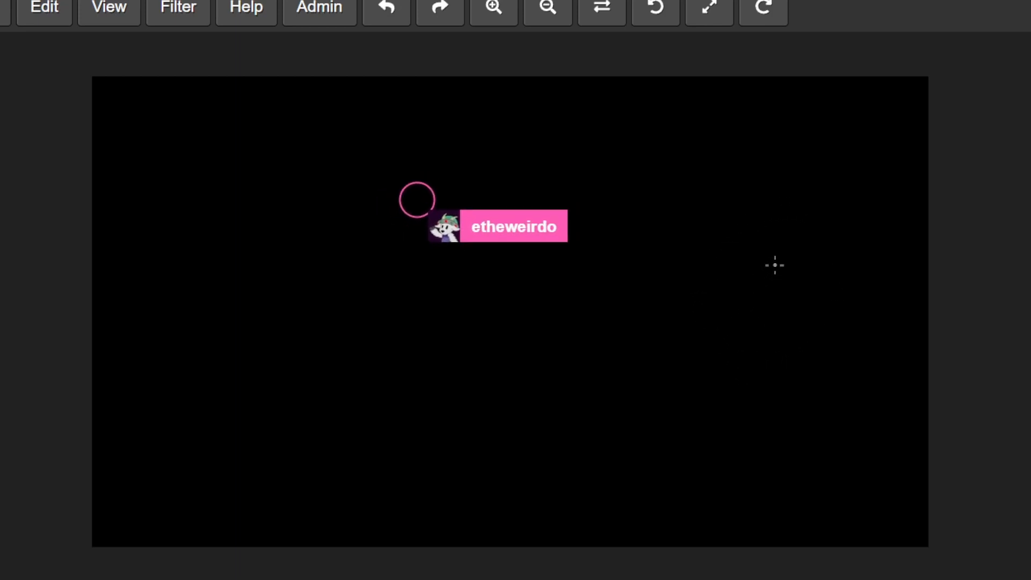
mouse_move(730, 240)
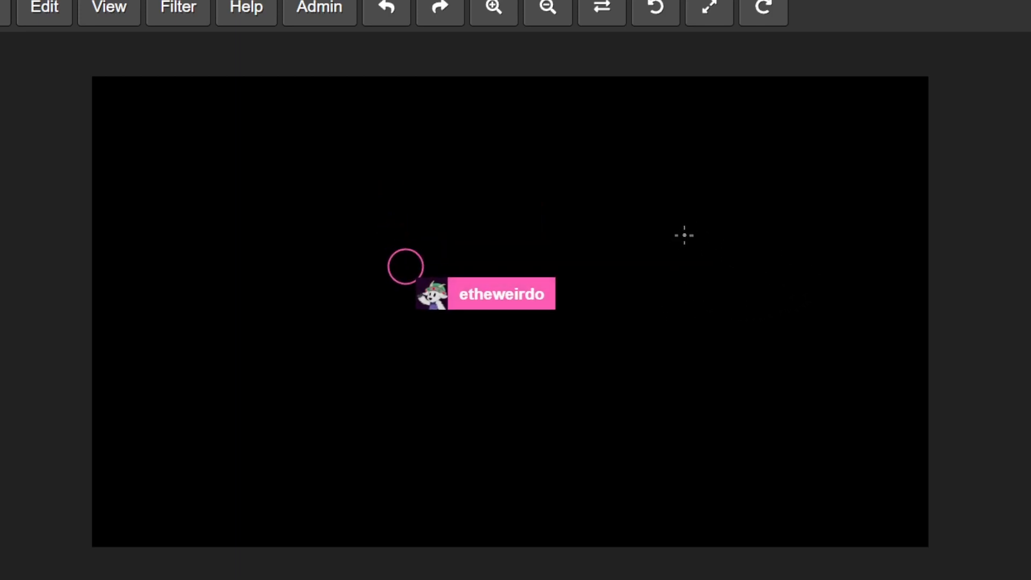
mouse_move(692, 250)
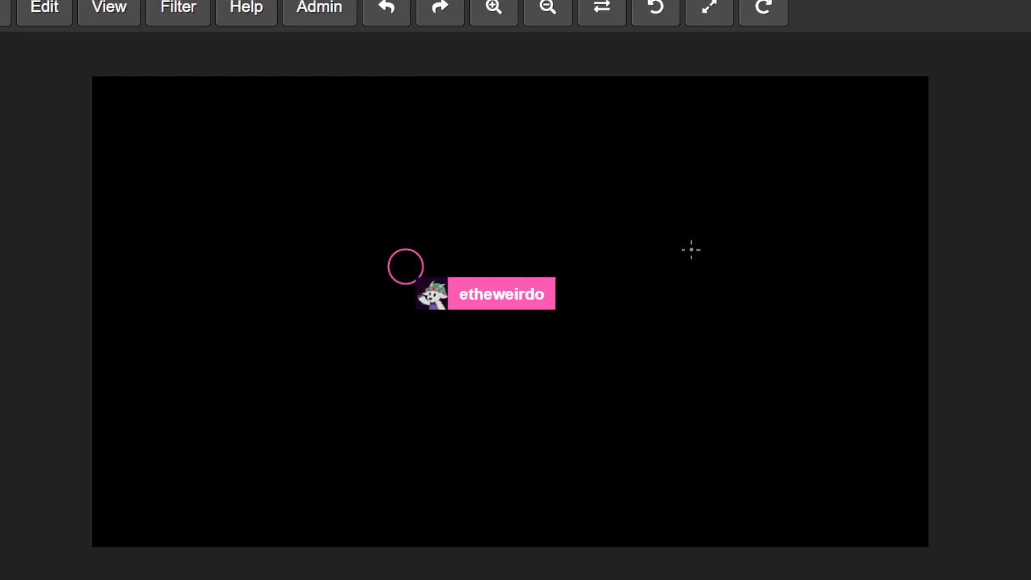
mouse_move(466, 498)
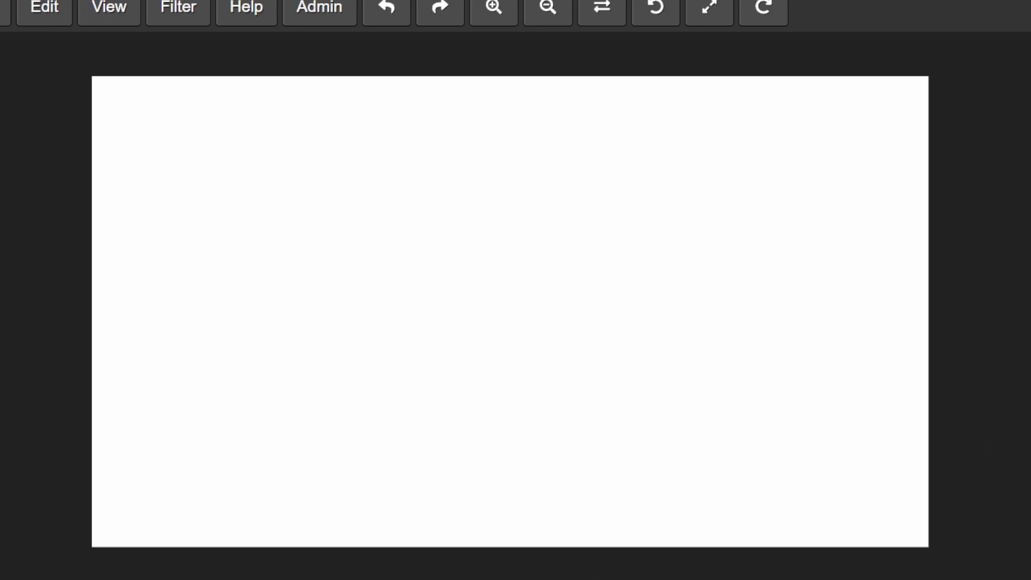
mouse_move(577, 267)
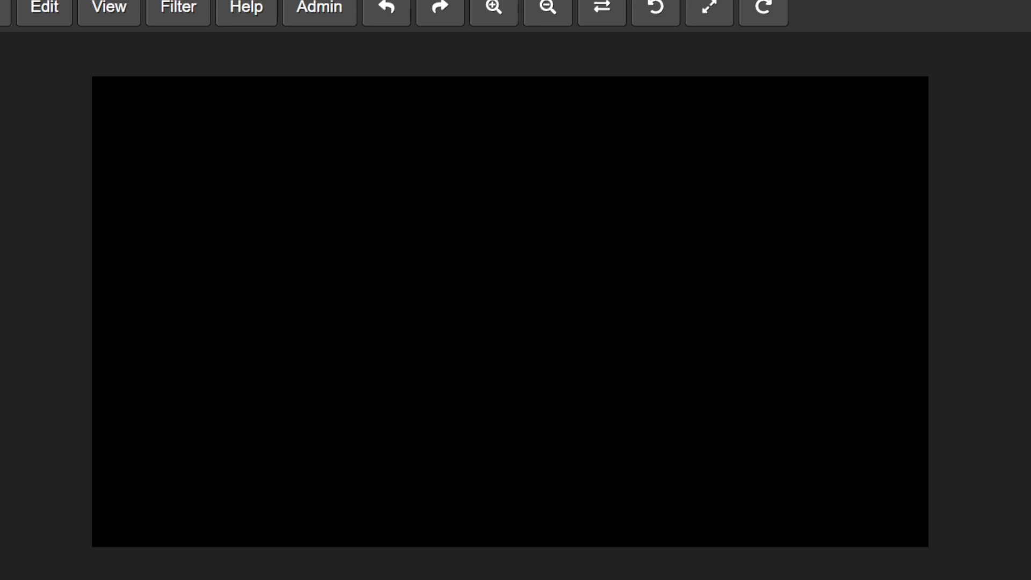
mouse_move(697, 158)
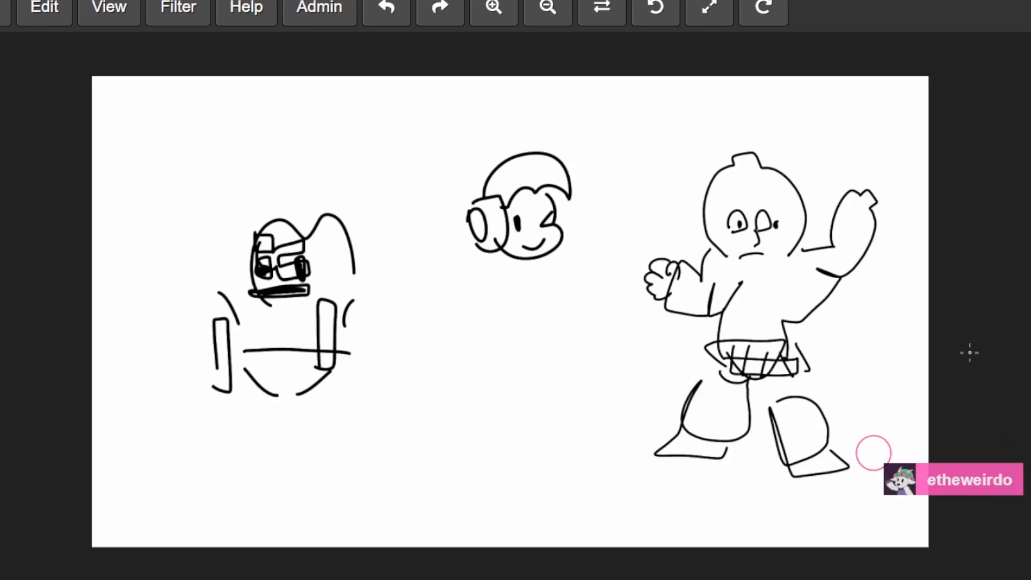
mouse_move(746, 468)
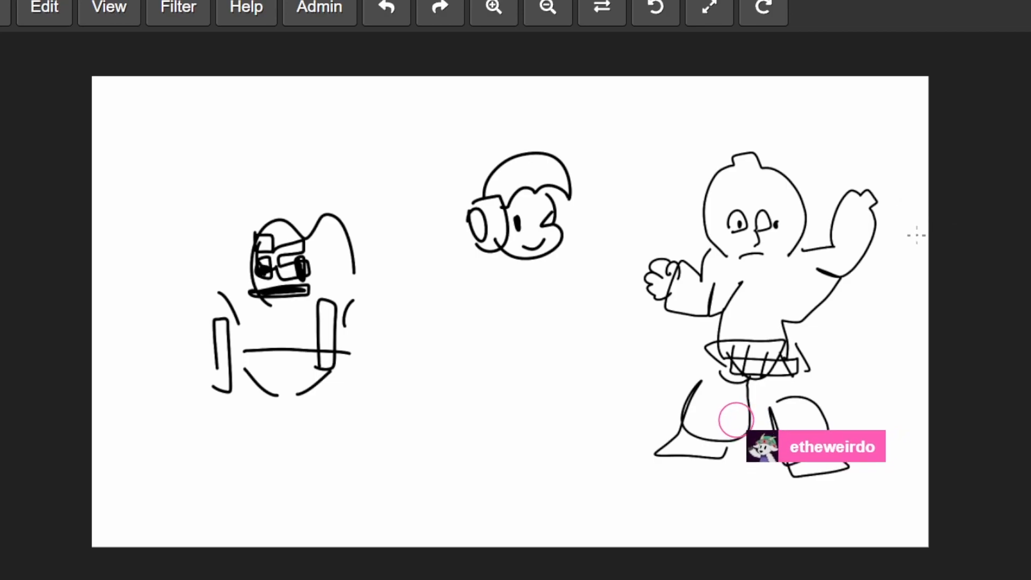
mouse_move(730, 437)
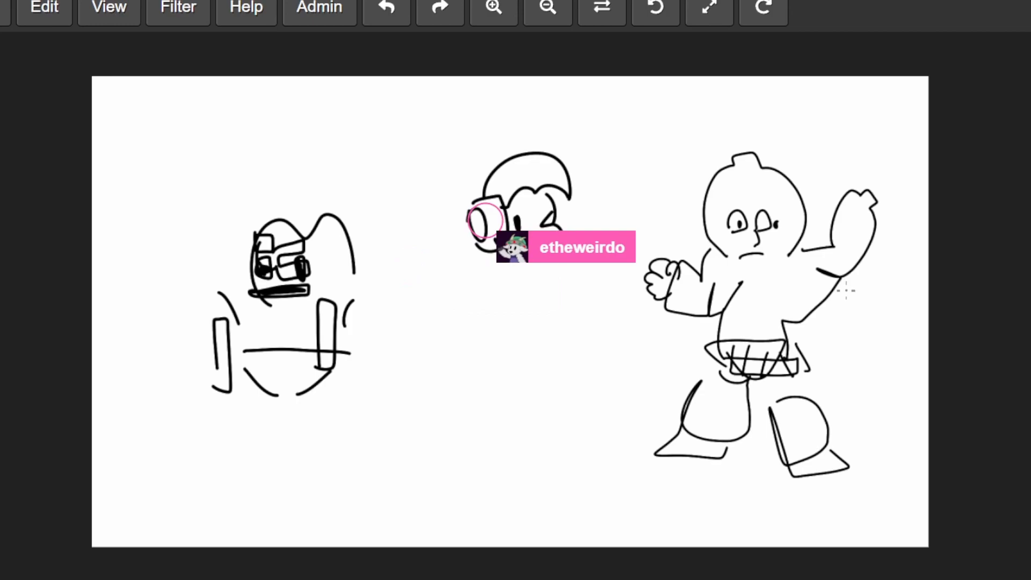
mouse_move(766, 200)
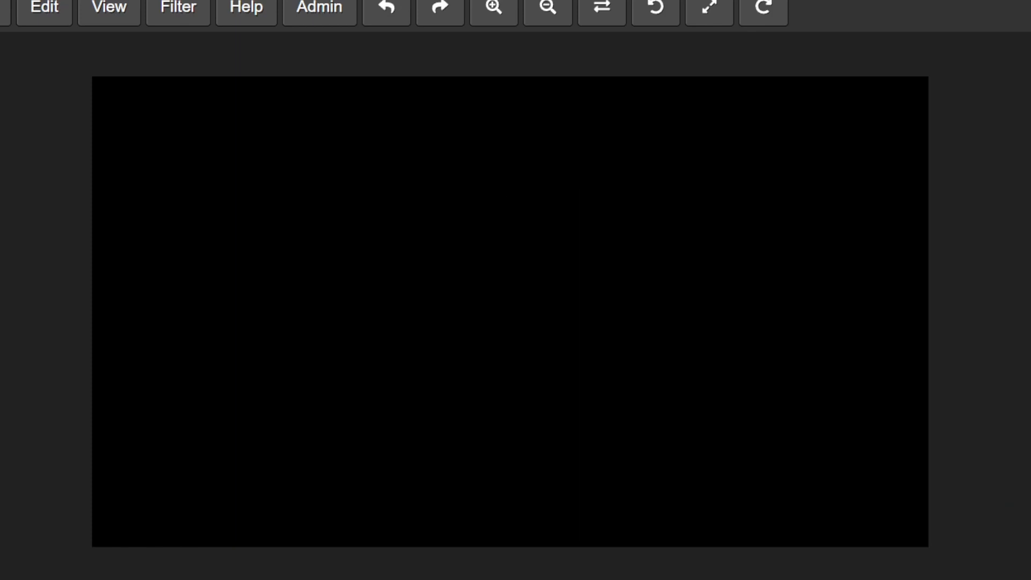
mouse_move(738, 153)
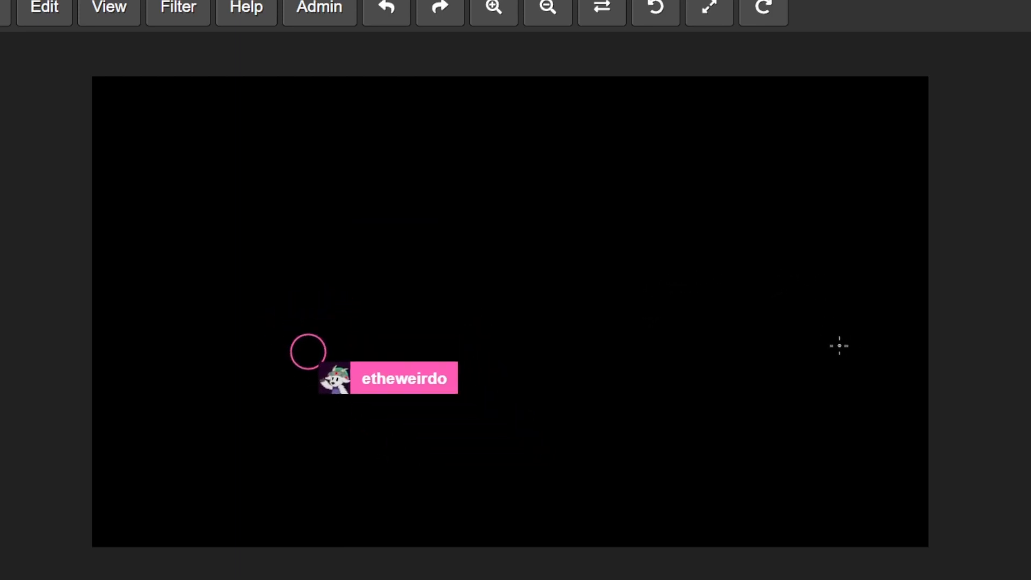
mouse_move(627, 326)
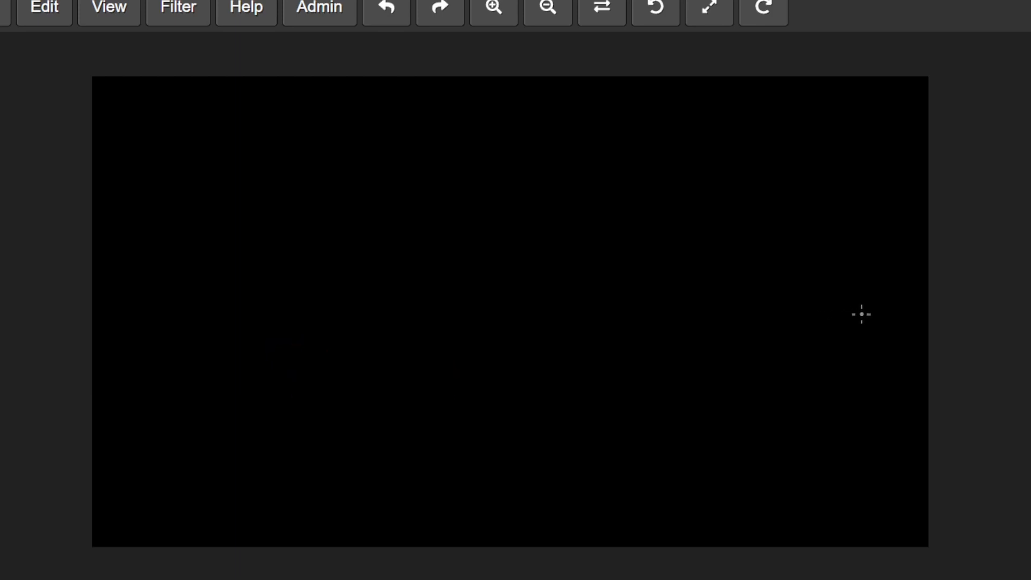
mouse_move(815, 319)
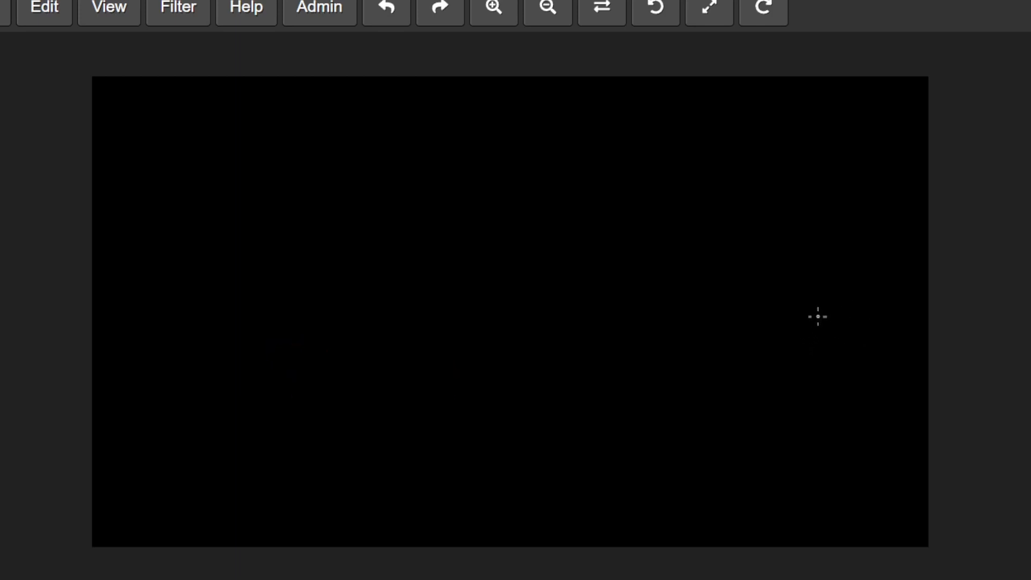
mouse_move(716, 340)
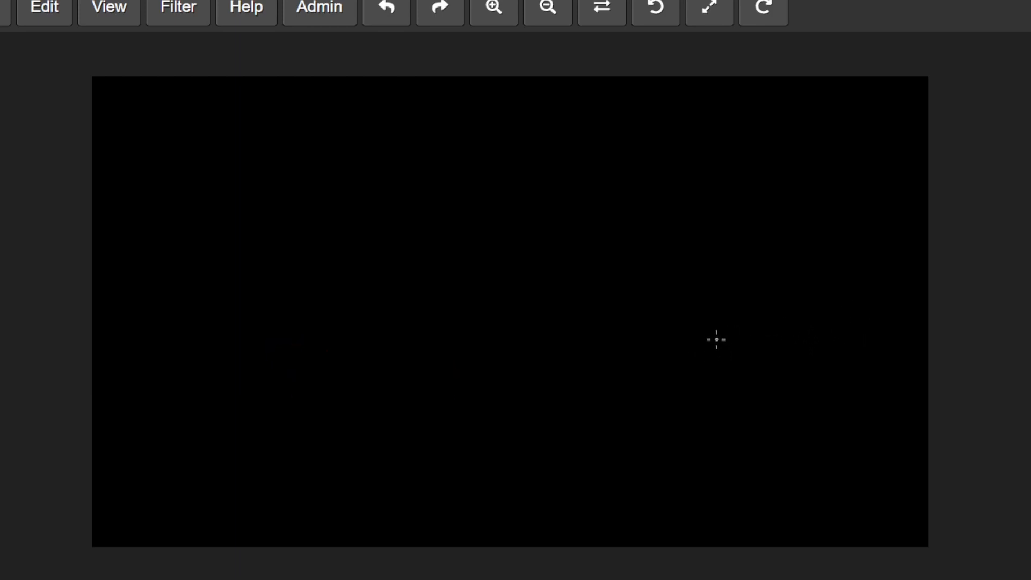
mouse_move(702, 346)
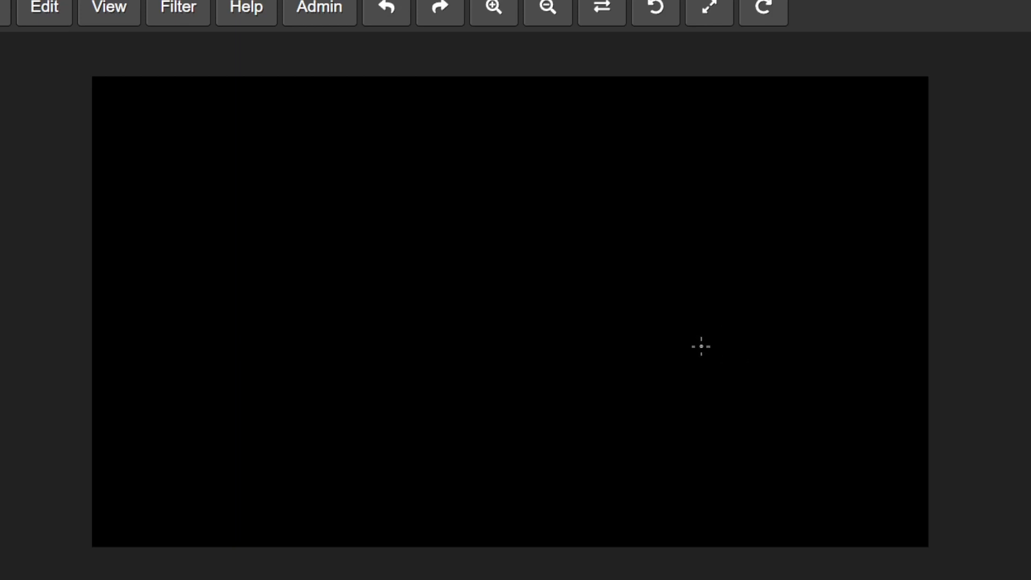
mouse_move(783, 337)
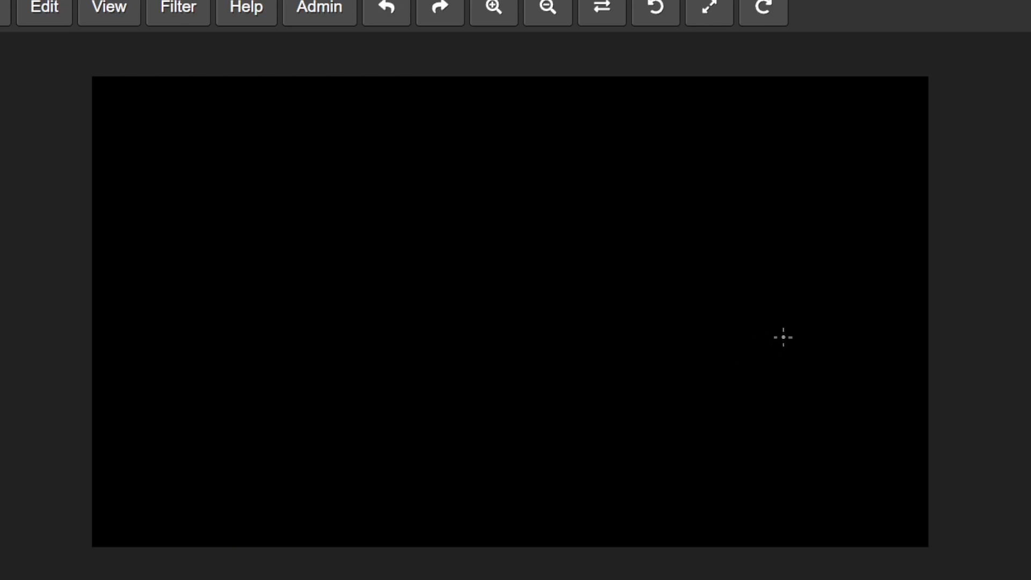
mouse_move(744, 357)
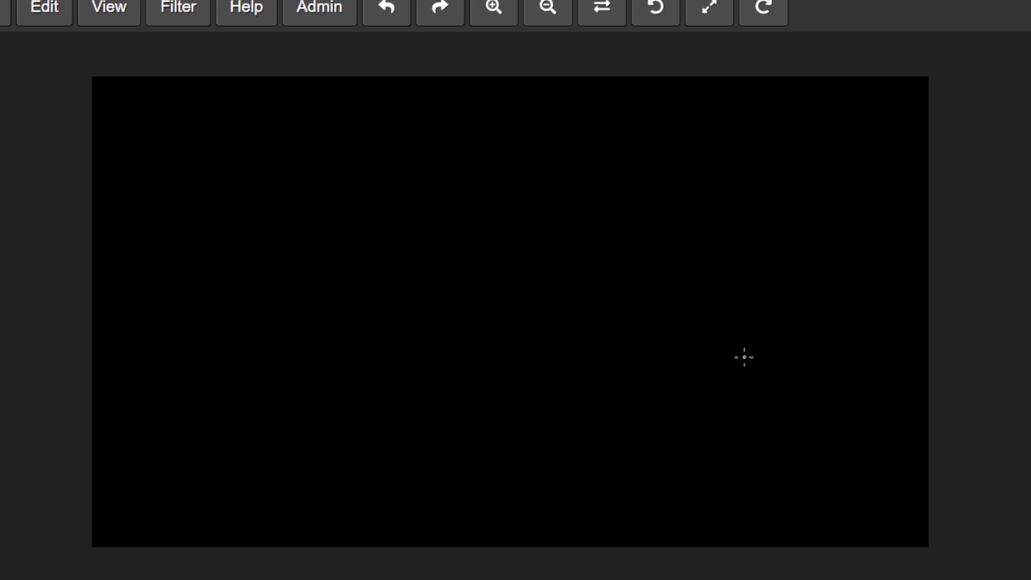
mouse_move(745, 350)
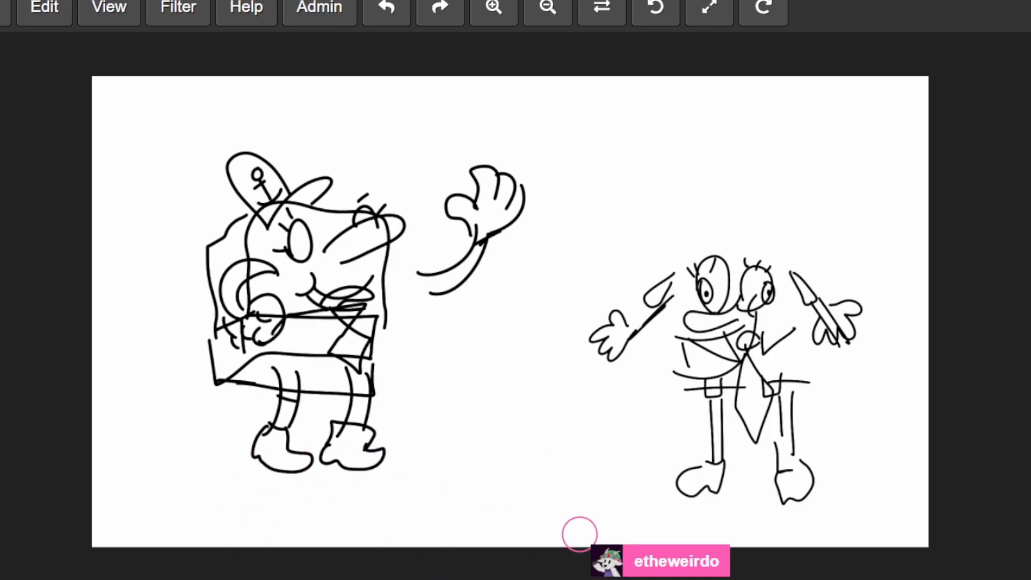
mouse_move(526, 473)
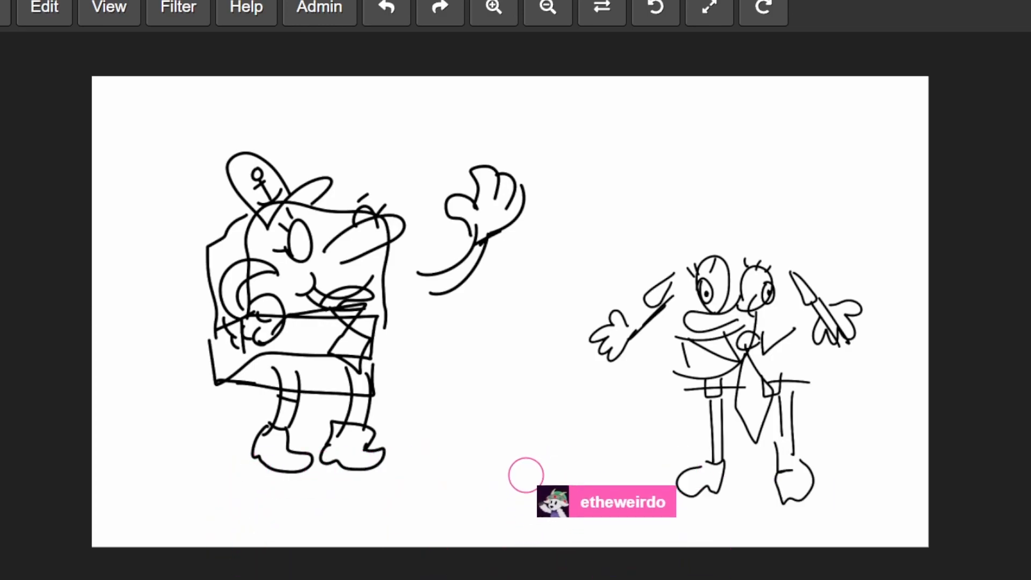
mouse_move(486, 463)
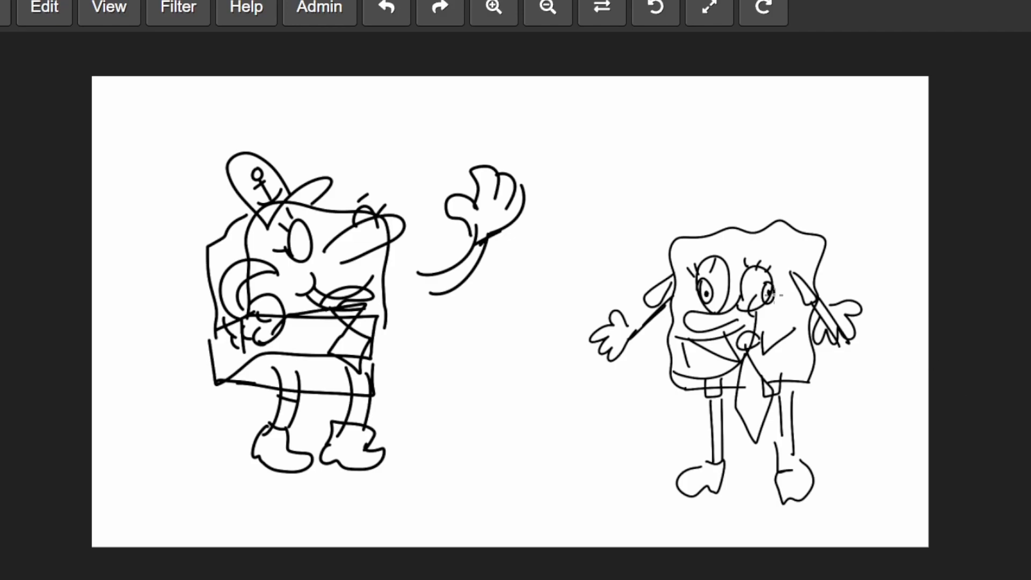
mouse_move(665, 140)
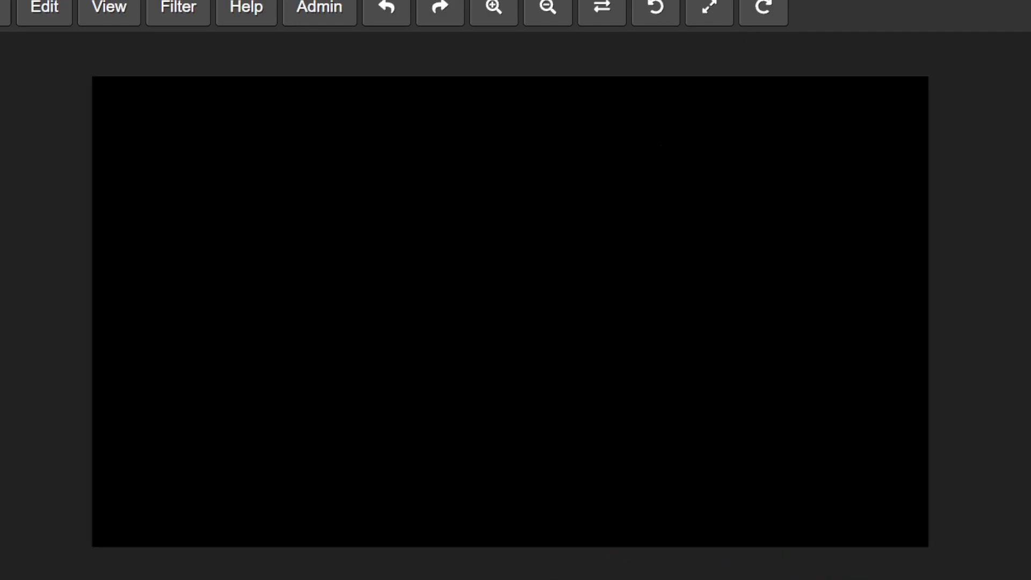
mouse_move(566, 185)
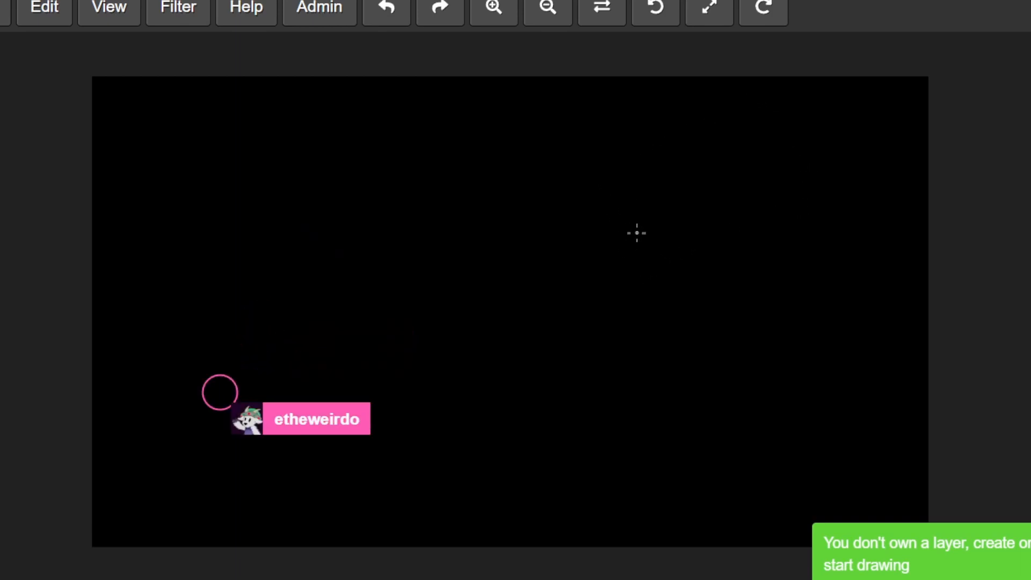
mouse_move(843, 126)
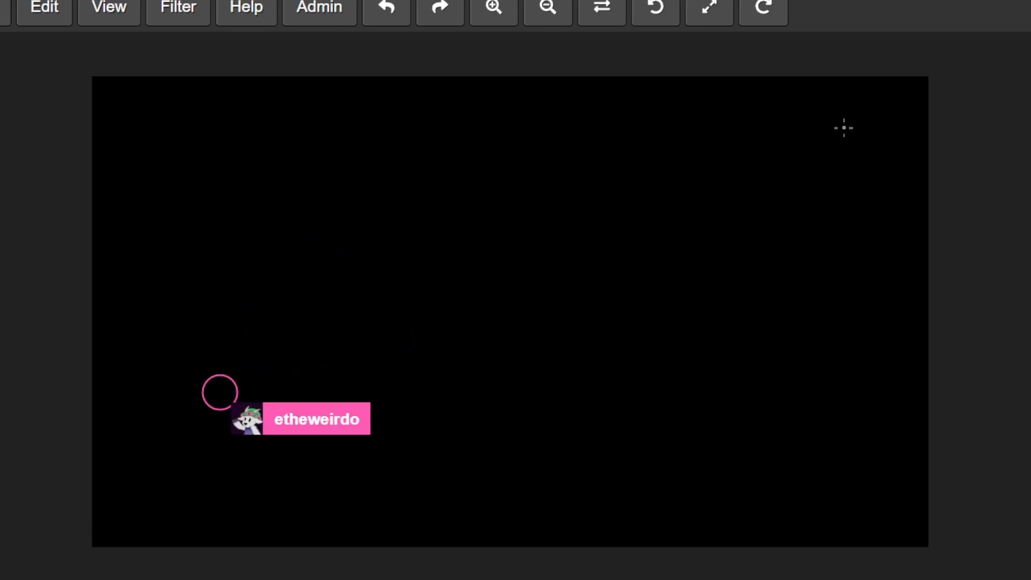
mouse_move(671, 105)
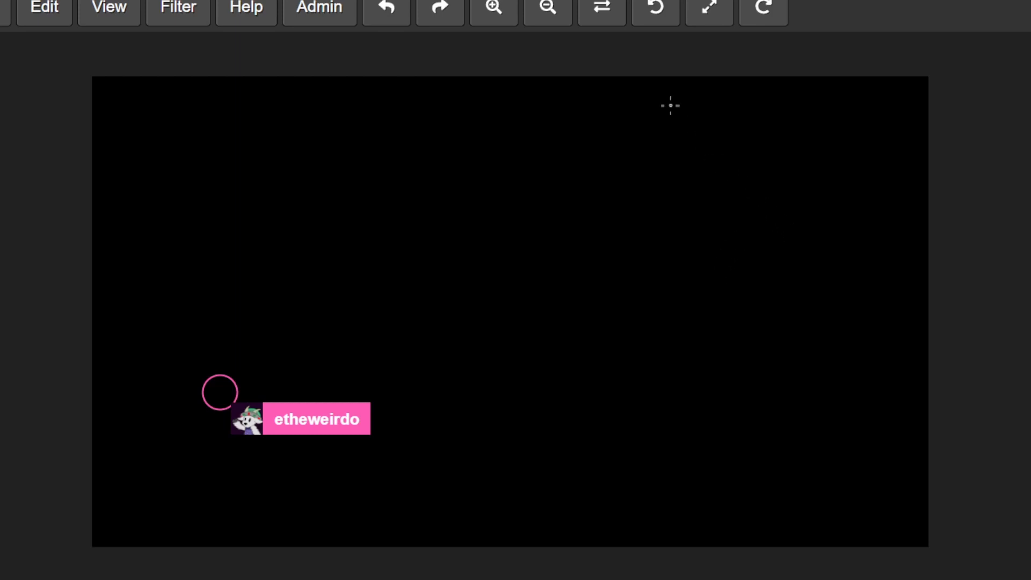
mouse_move(624, 284)
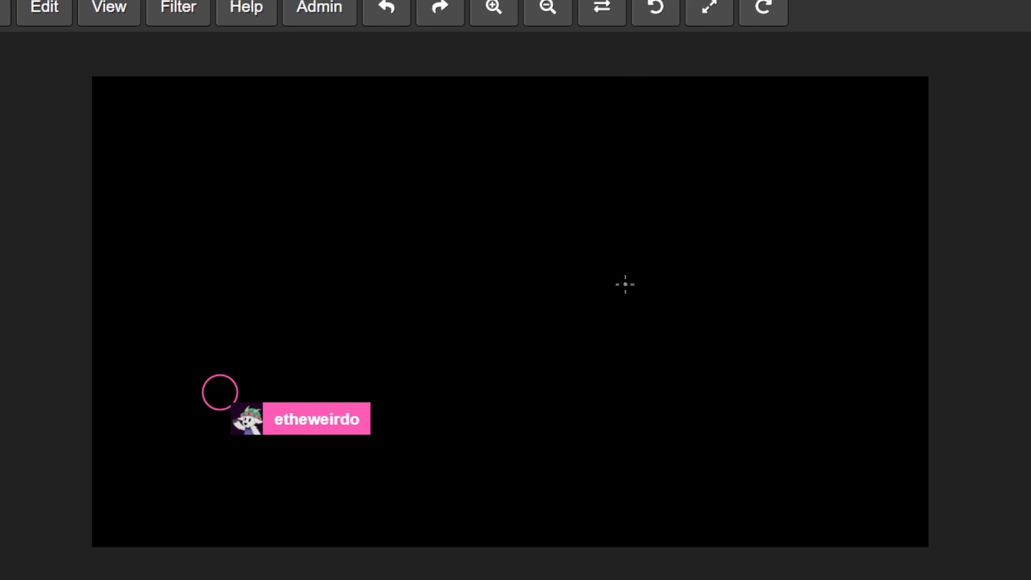
mouse_move(738, 376)
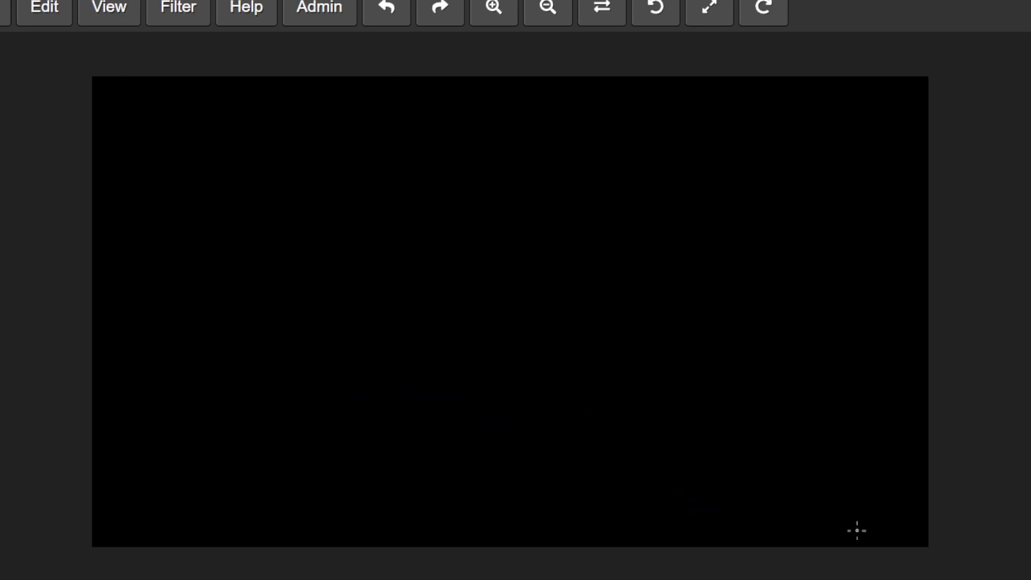
mouse_move(1021, 228)
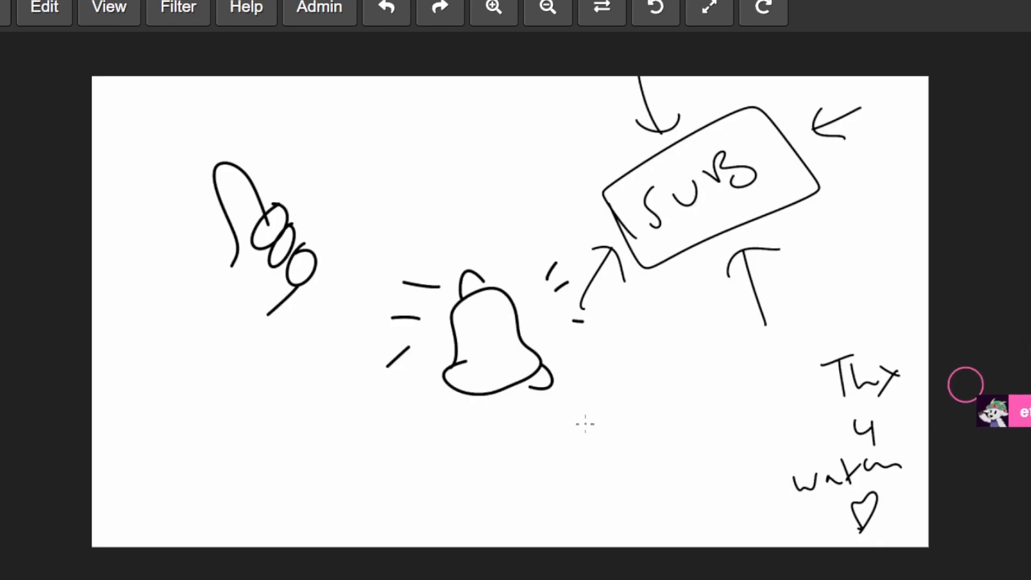
mouse_move(910, 21)
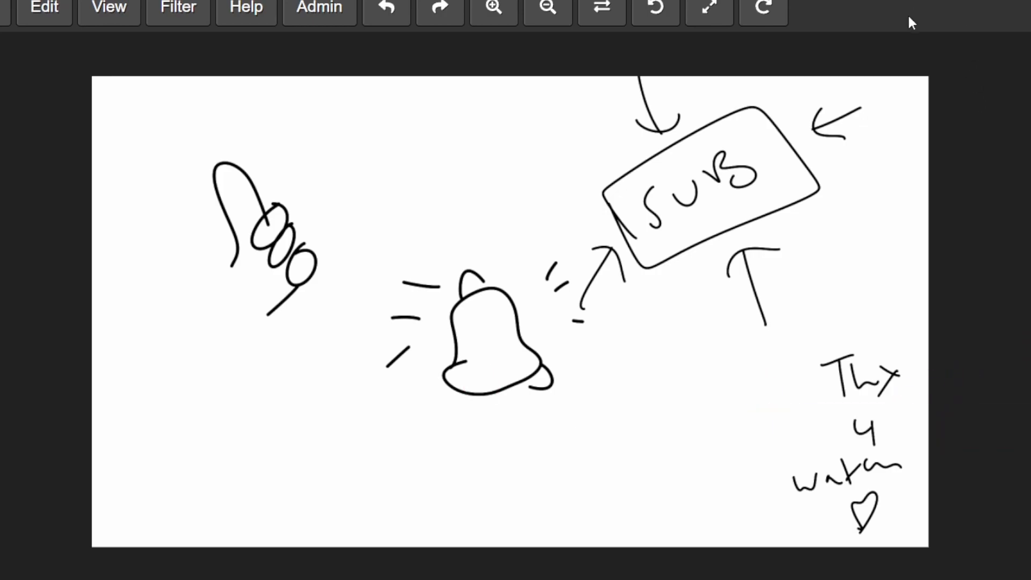
mouse_move(952, 505)
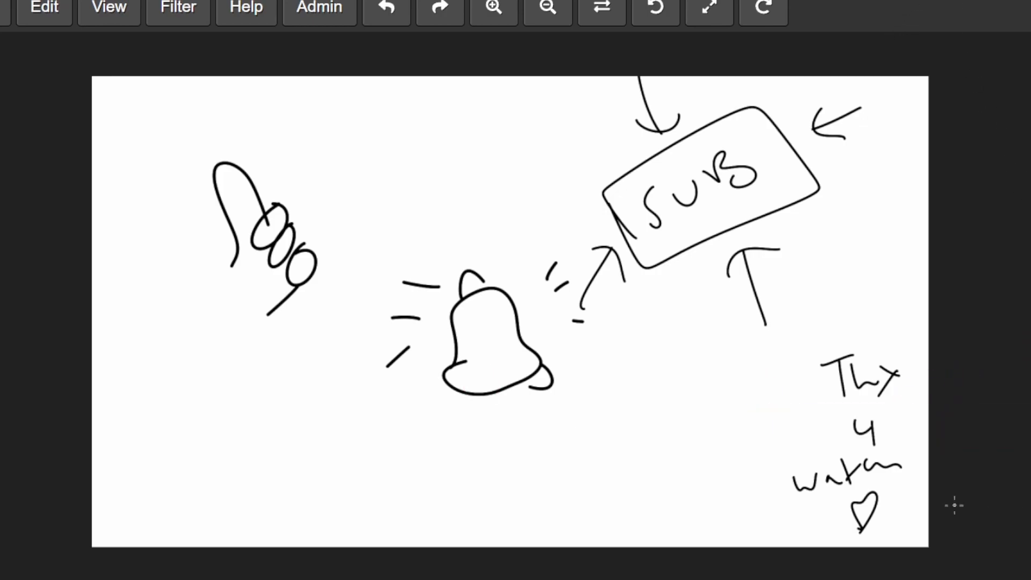